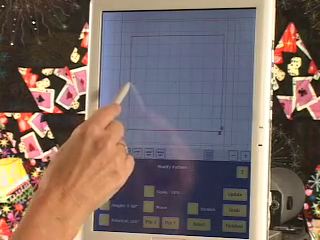
pyautogui.moveTo(130, 140)
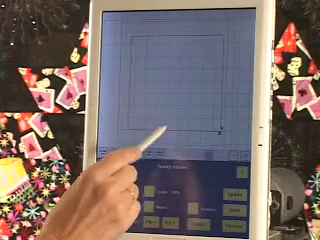